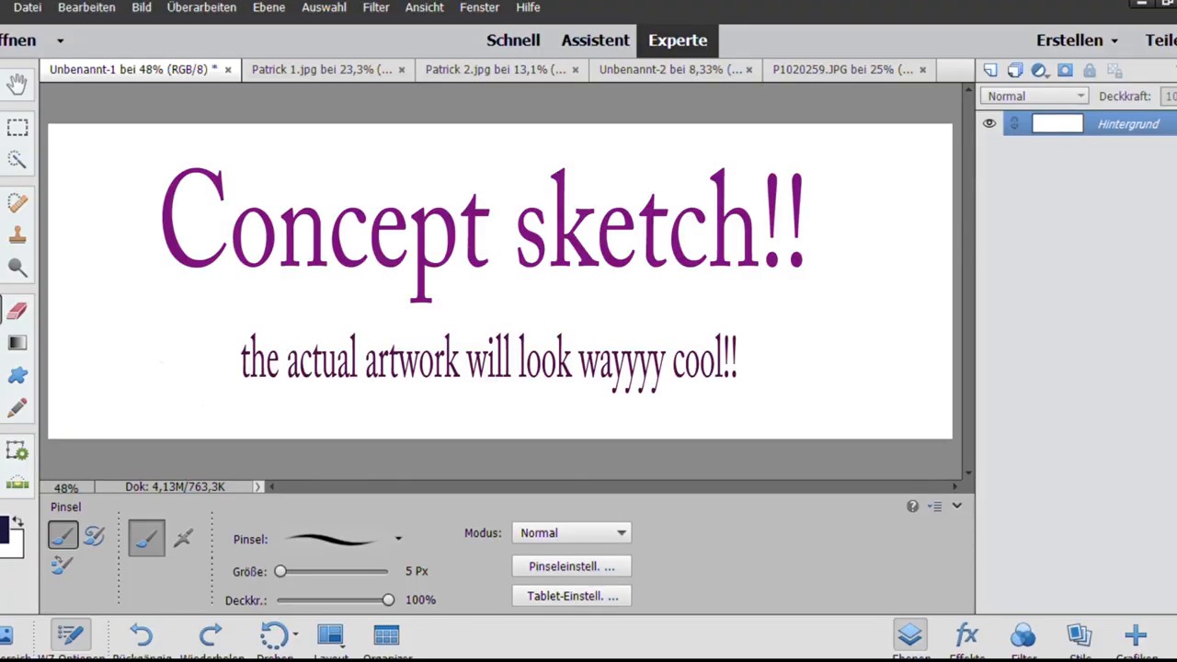
# - Brush-draw the left head profile down to the neck, redo a bad stroke, and extend the right profile
pyautogui.moveTo(184, 128); pyautogui.dragTo(189, 156)
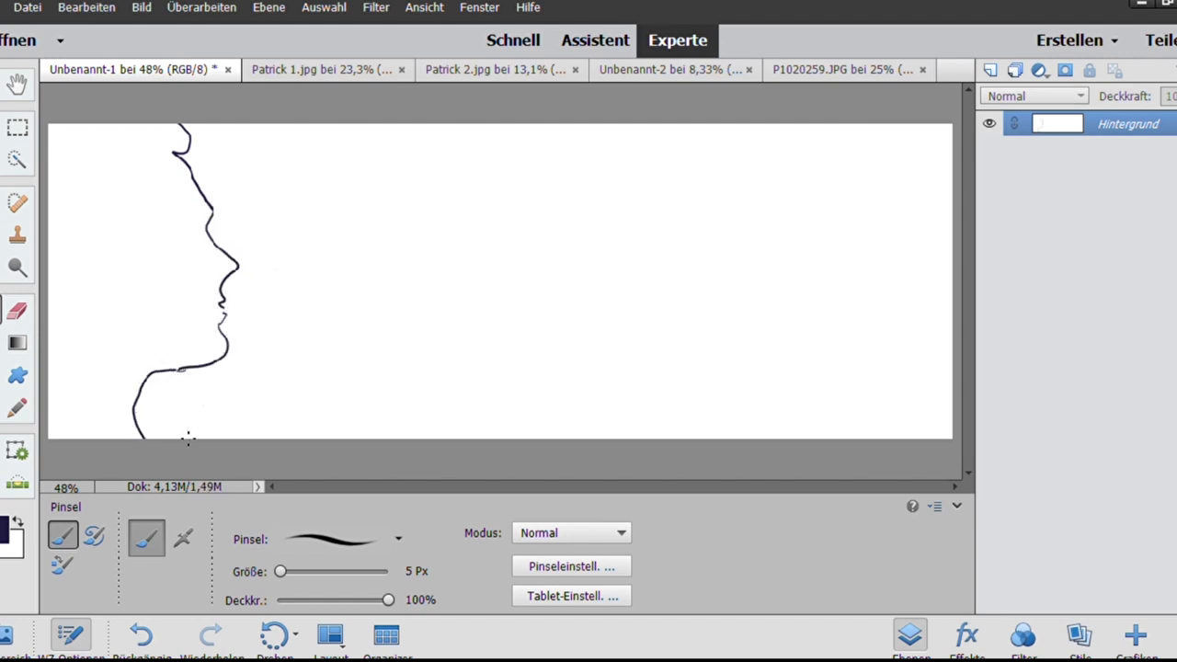
pyautogui.press('ctrl+z')
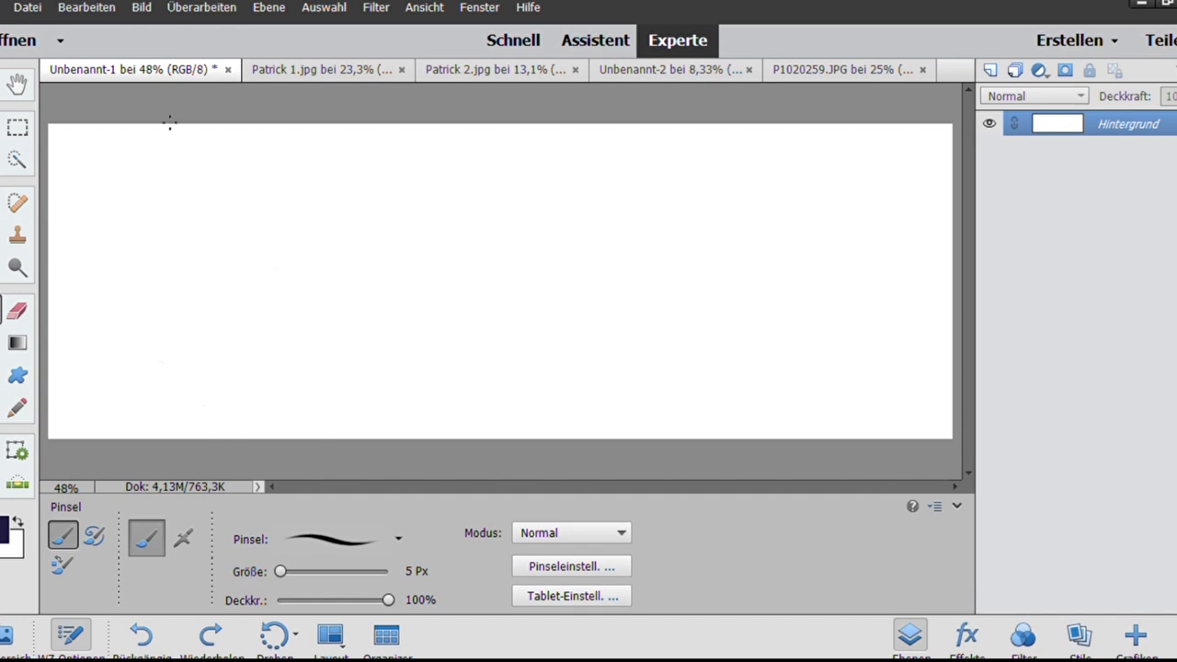
pyautogui.moveTo(184, 129); pyautogui.dragTo(227, 336)
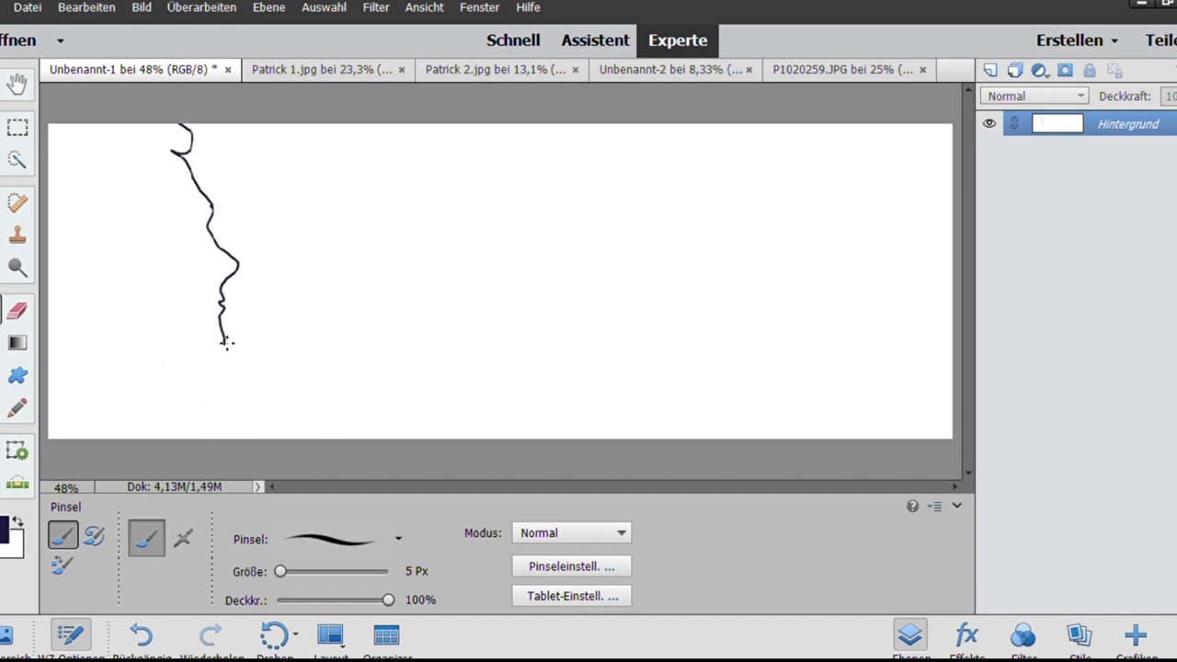
pyautogui.moveTo(228, 344); pyautogui.dragTo(136, 441)
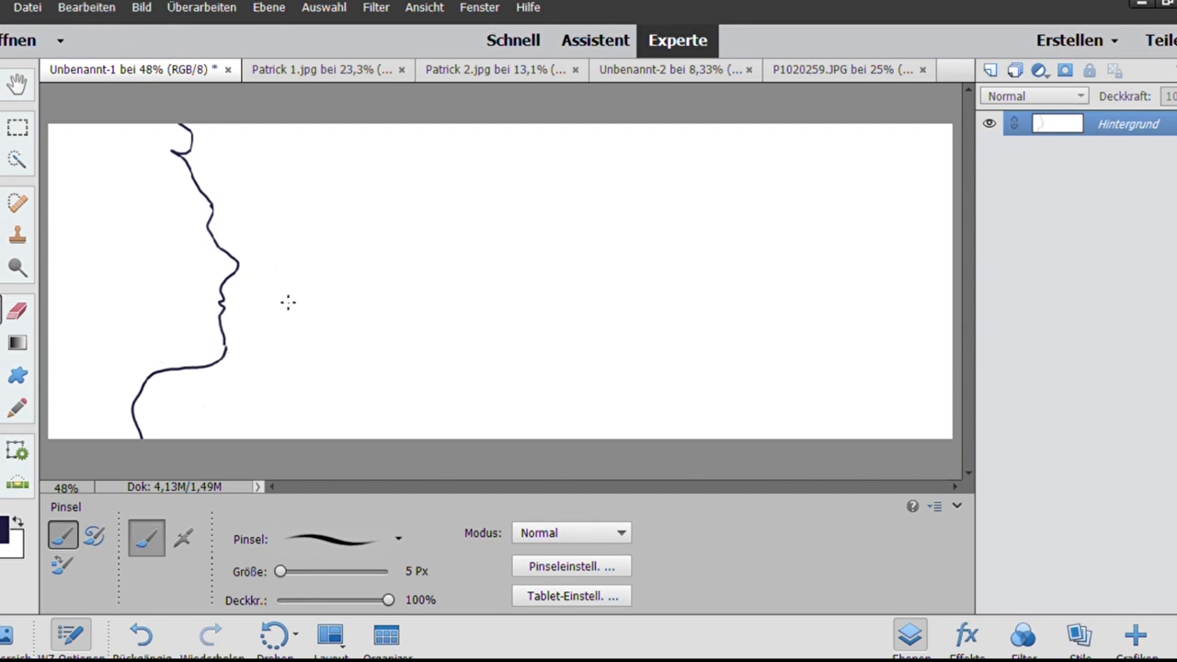
pyautogui.moveTo(800, 128)
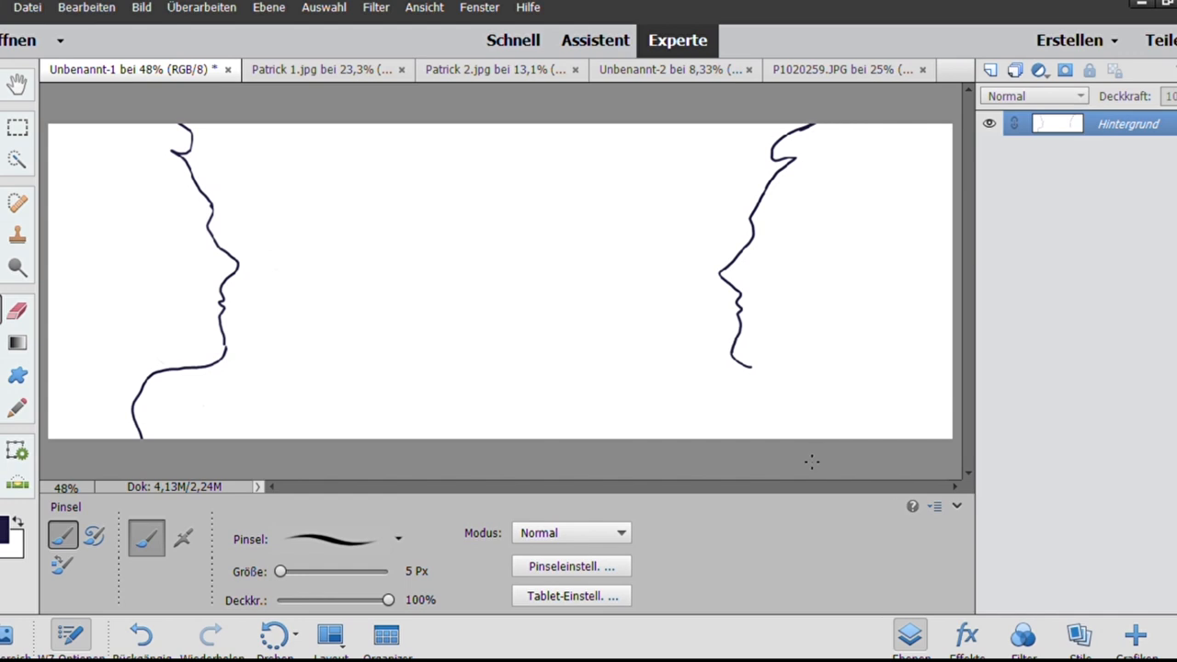
pyautogui.moveTo(823, 382); pyautogui.dragTo(828, 427)
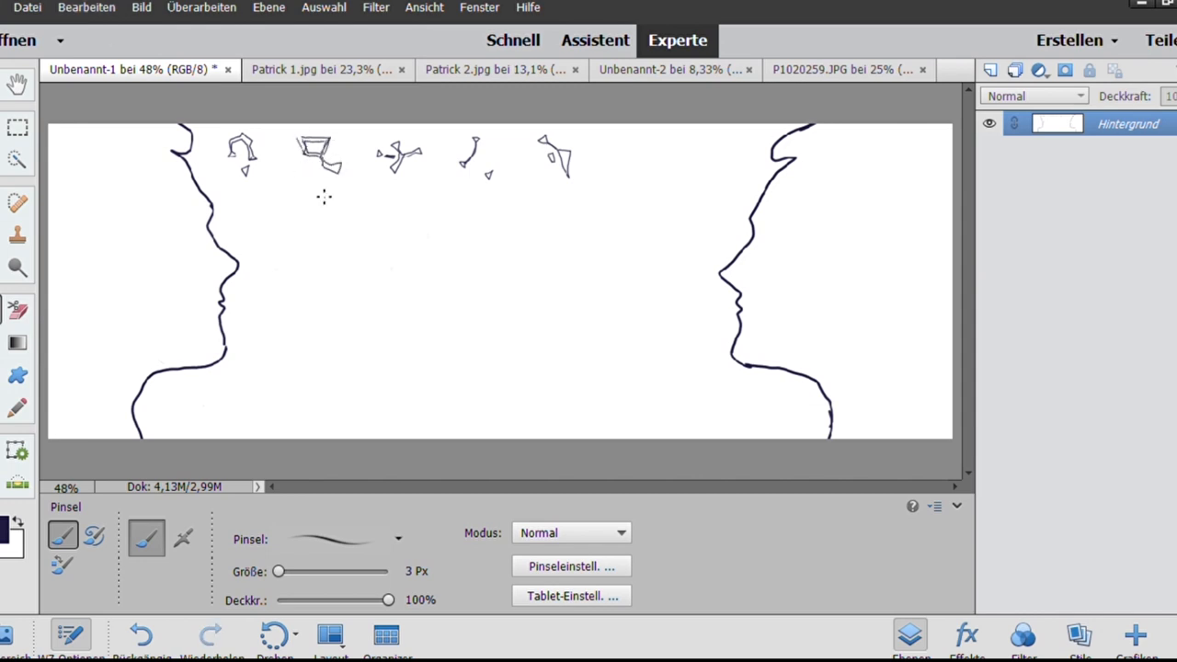
# - Click in the left toolbar to prepare the brush for more symbols
pyautogui.click(18, 309)
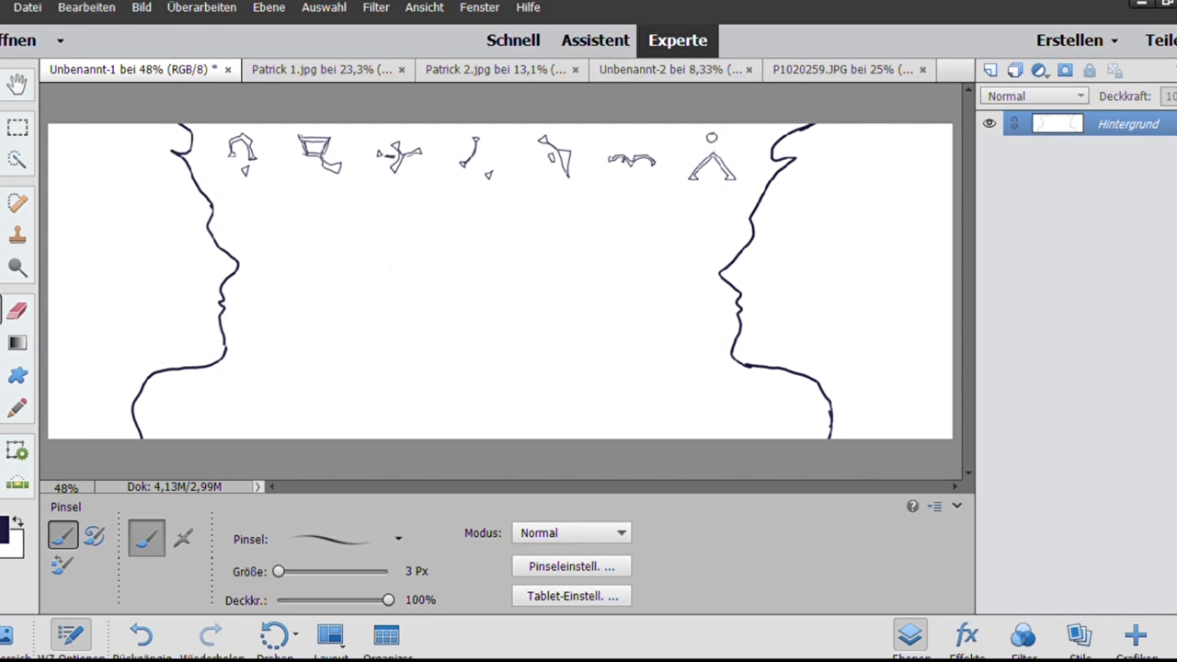
pyautogui.moveTo(311, 364)
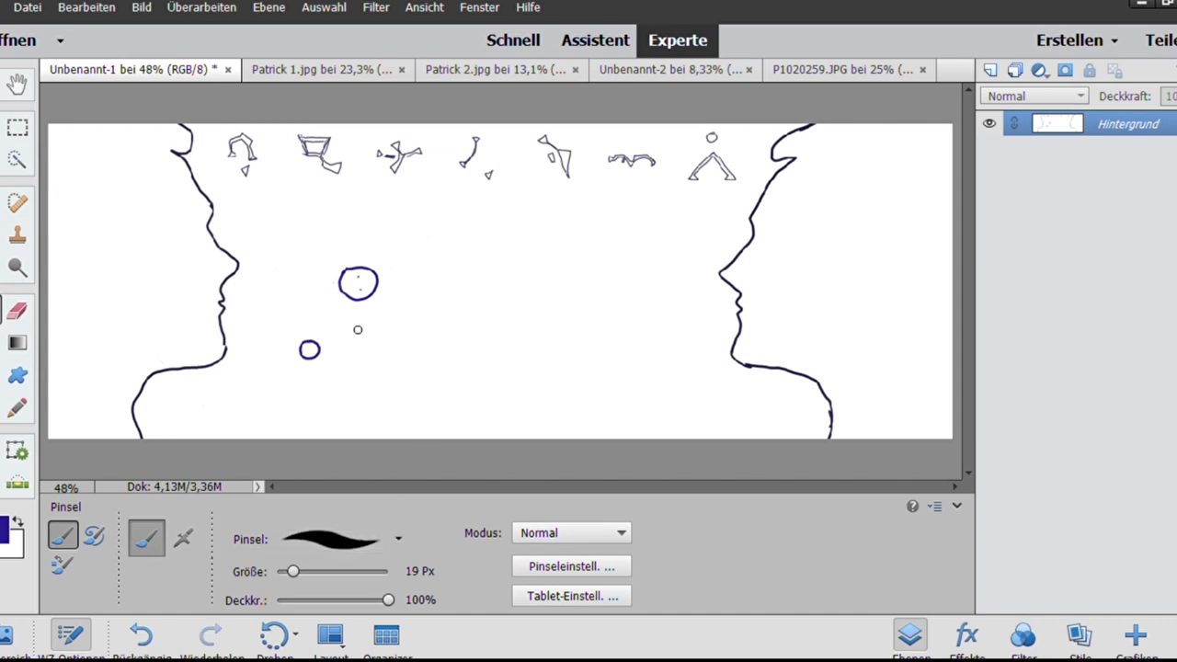
# - Set the brush to 13 px, then draw a medium circle with a tail and a large circle
pyautogui.click(358, 285)
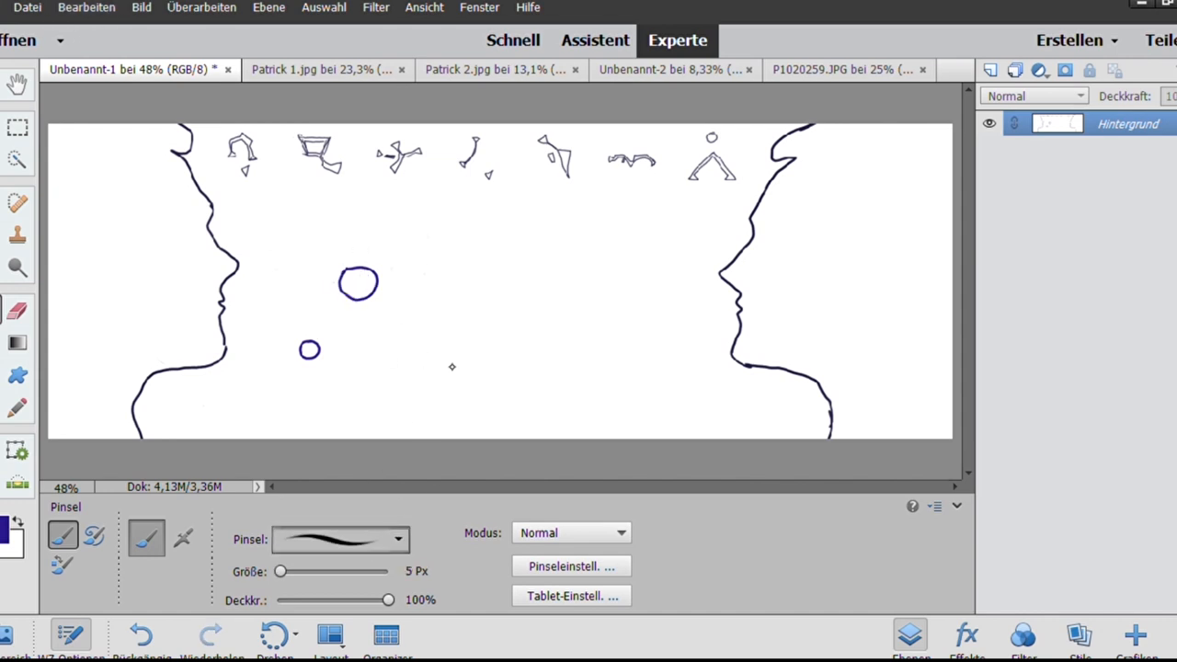
pyautogui.moveTo(457, 228); pyautogui.dragTo(446, 329)
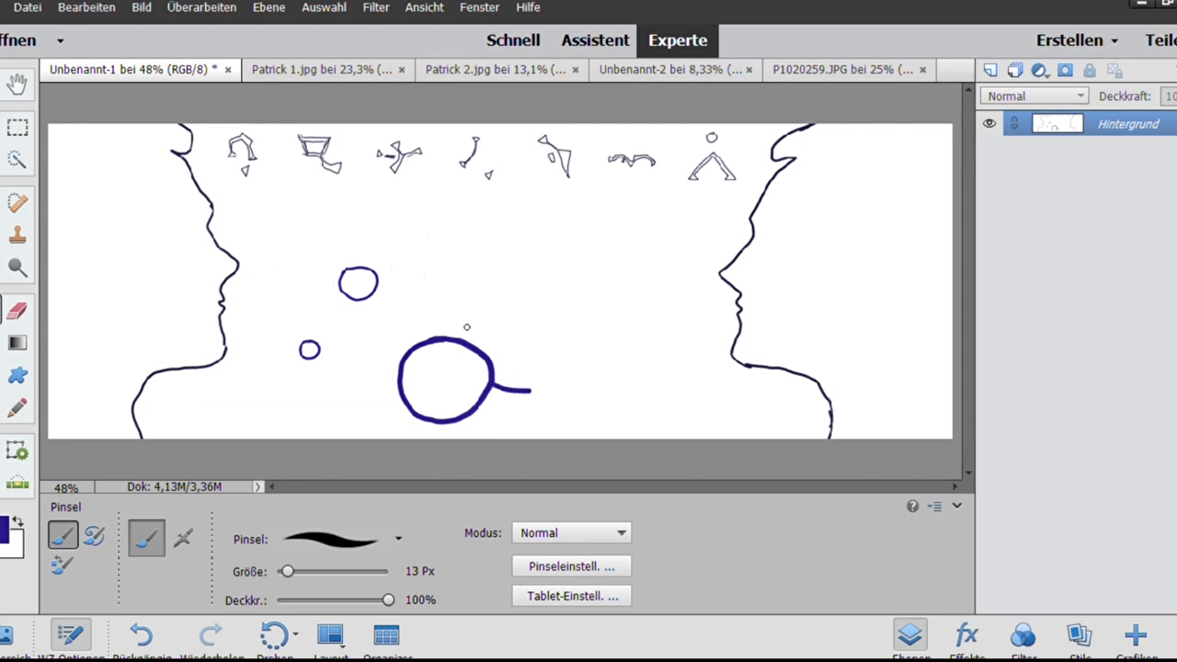
pyautogui.moveTo(466, 328); pyautogui.dragTo(519, 384)
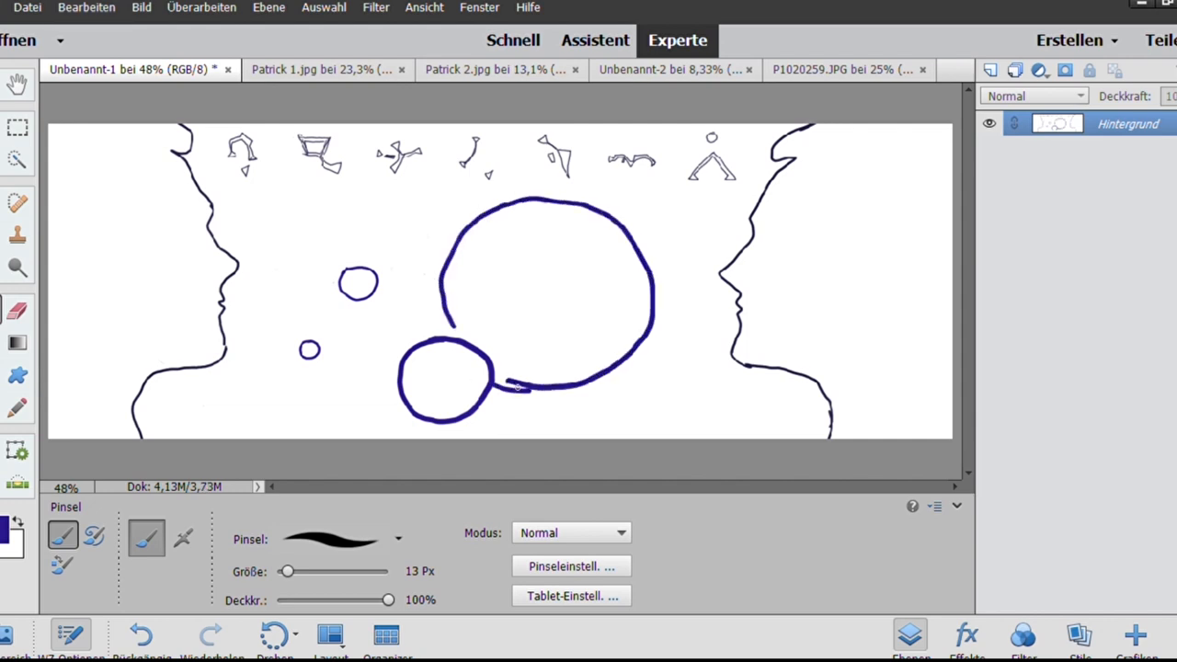